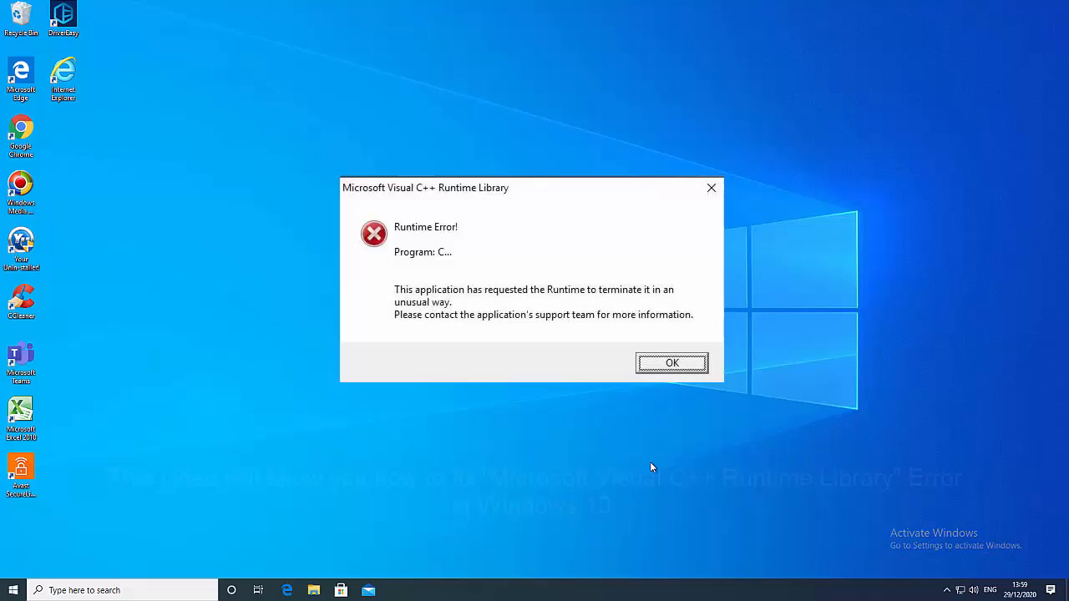
Search for cmd and run Command Prompt as administrator
click(671, 362)
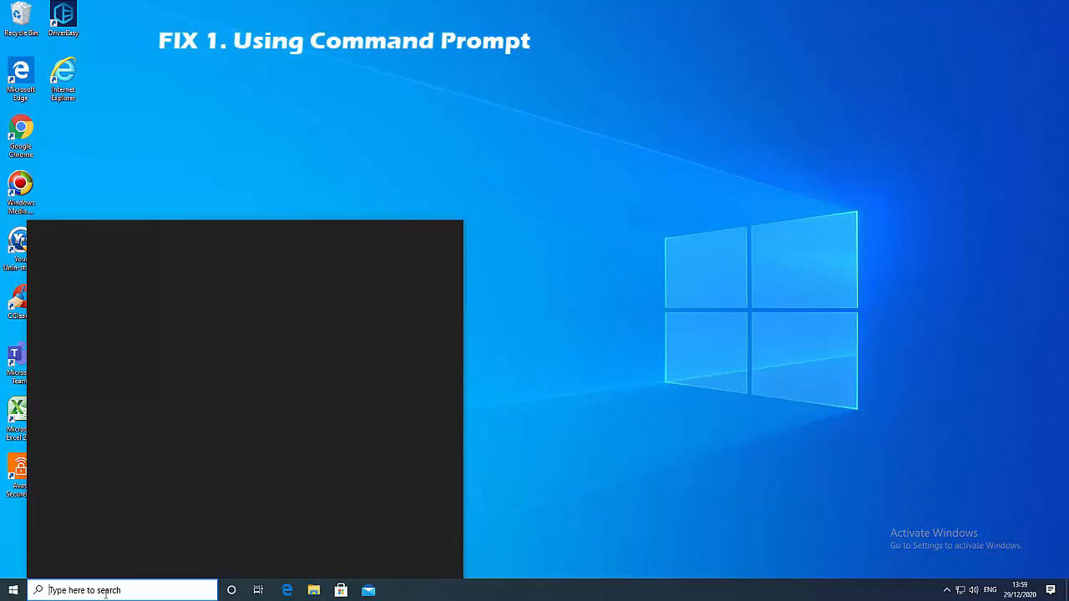
text(cmd)
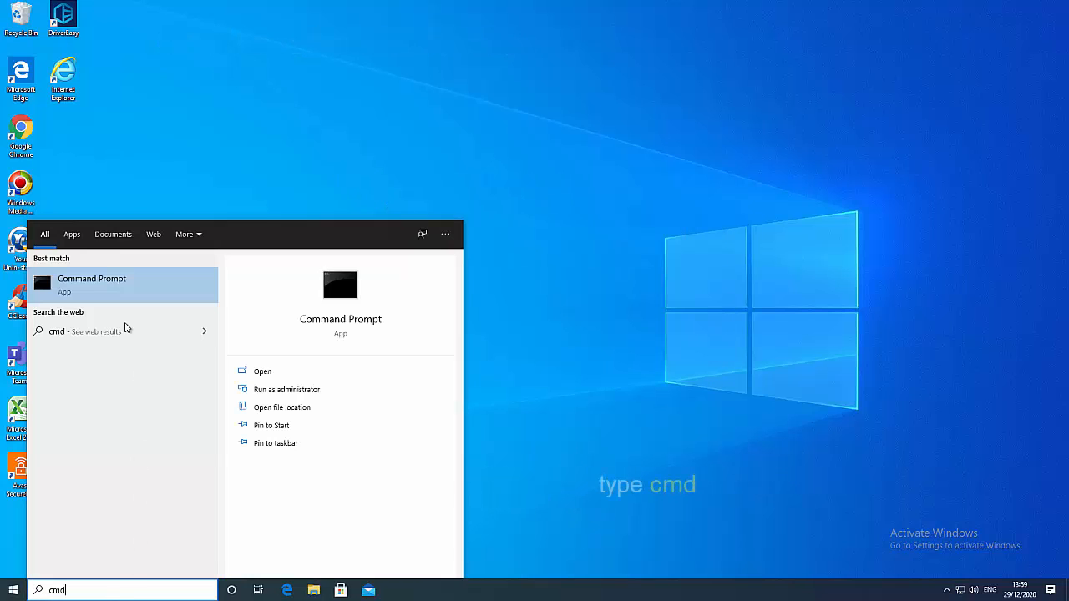
right_click(92, 284)
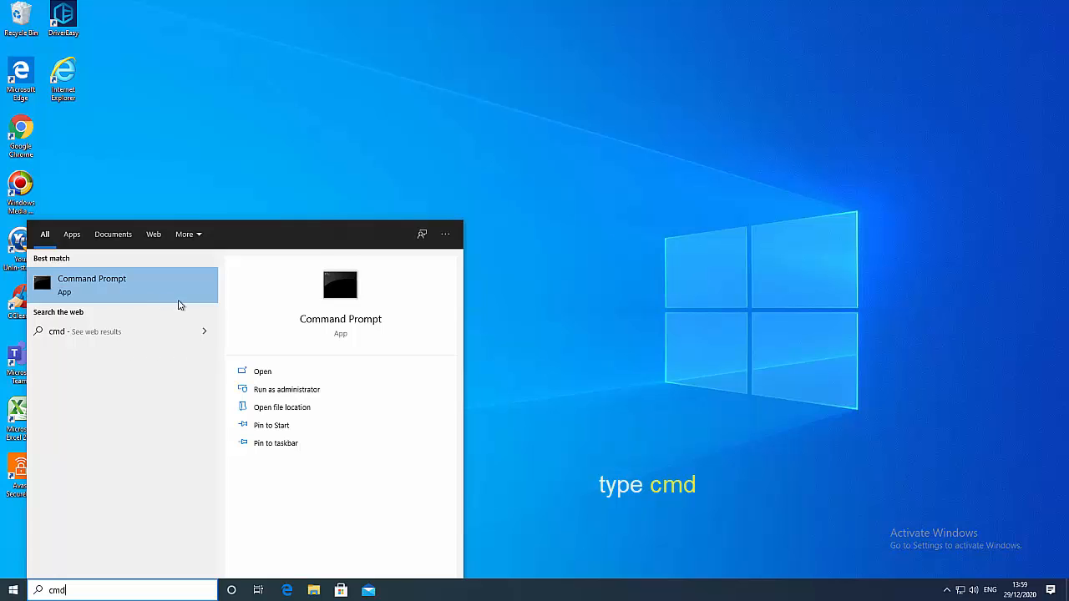
click(285, 389)
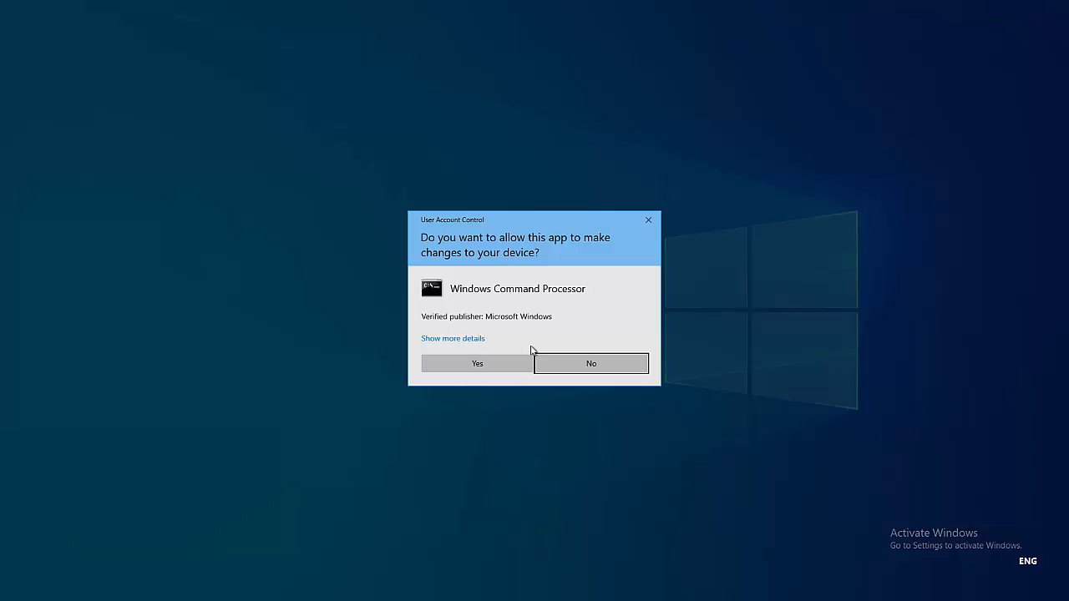
Approve the UAC prompt and run 'bcdedit /set IncreaseUserVA 2800'
click(477, 363)
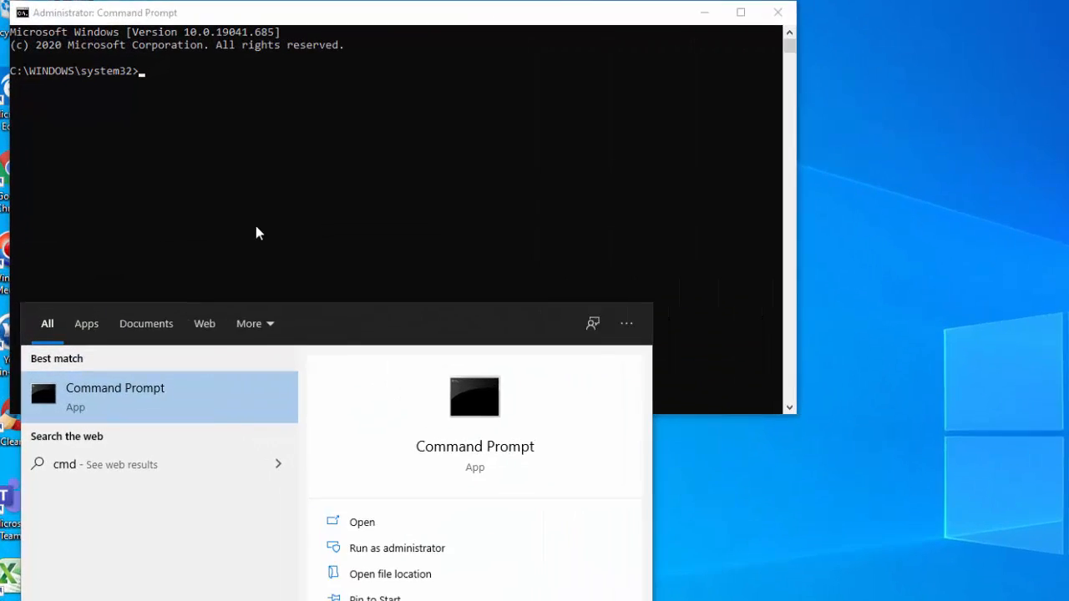
text(bcdedit /set IncreaseUserVA 2800)
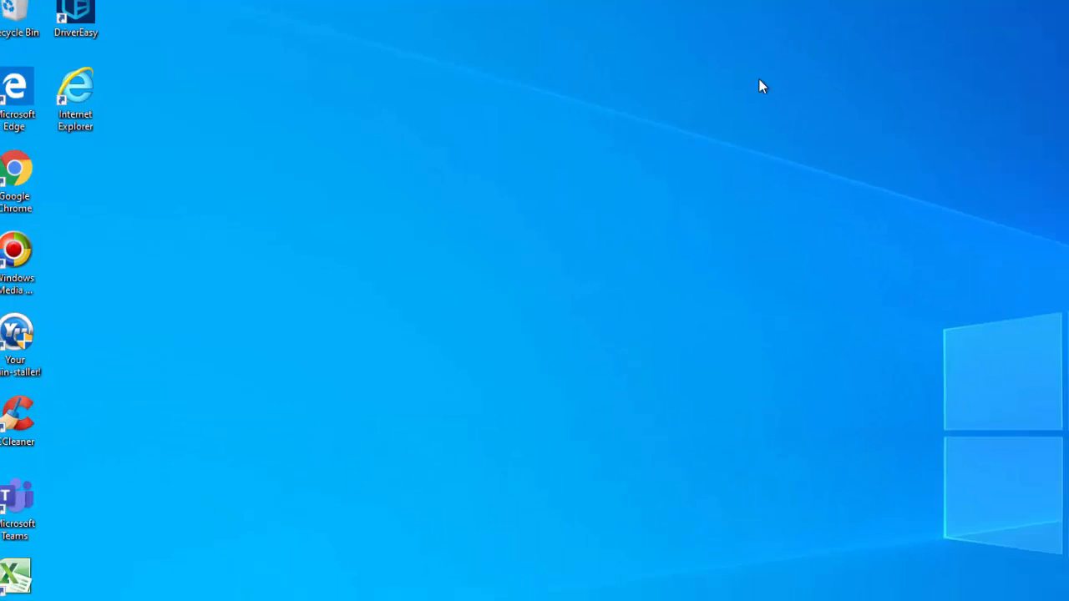
Launch Control Panel from the Start menu app list
click(12, 590)
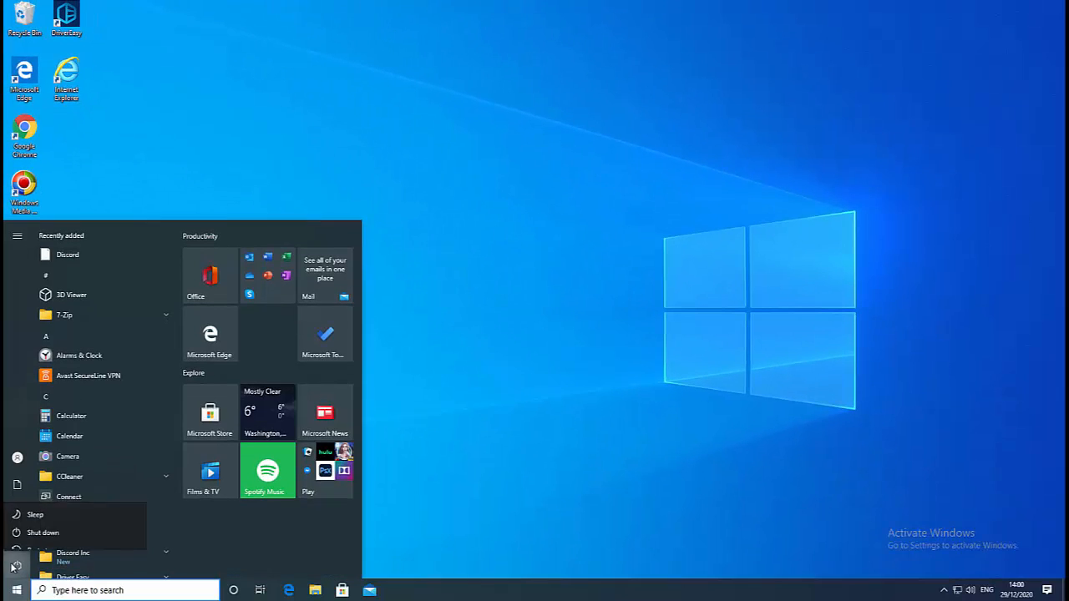
click(42, 532)
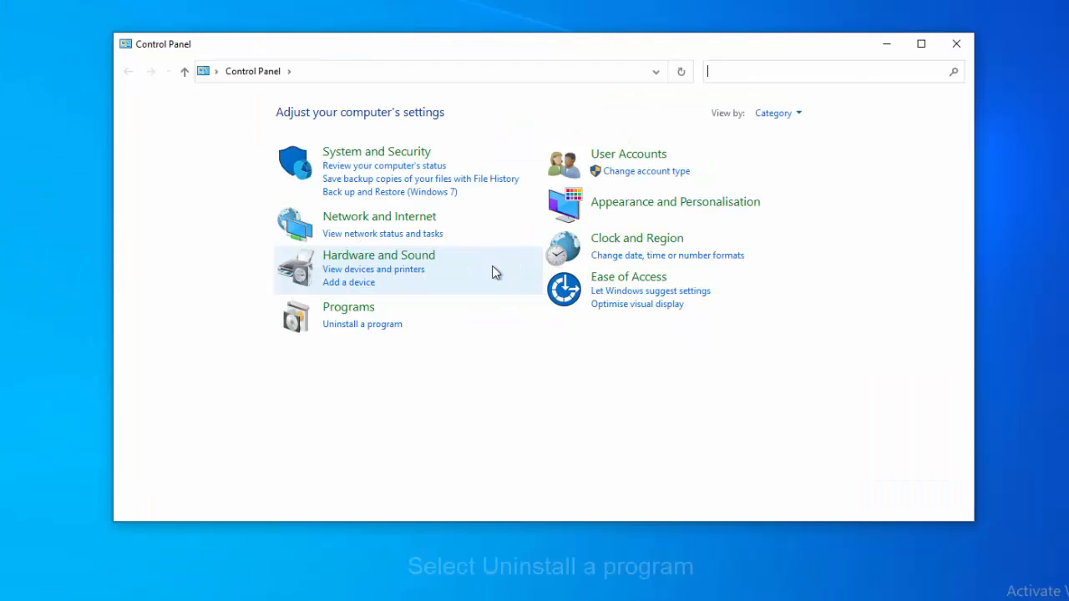
Uninstall the Microsoft Visual C++ 2010 x86 Redistributable from the installed programs list
click(362, 324)
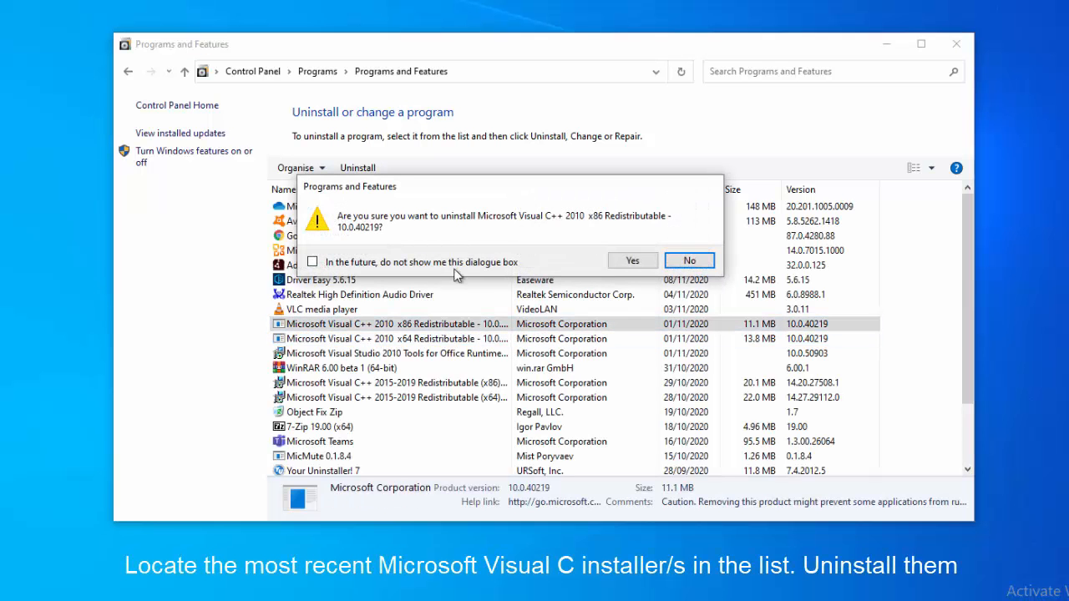
click(632, 260)
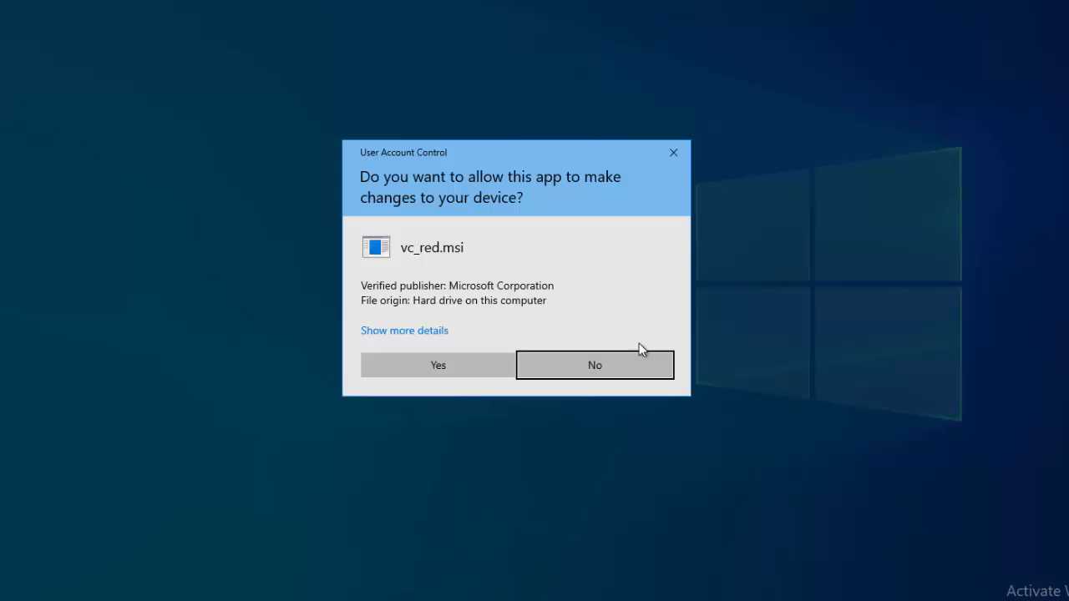
click(438, 365)
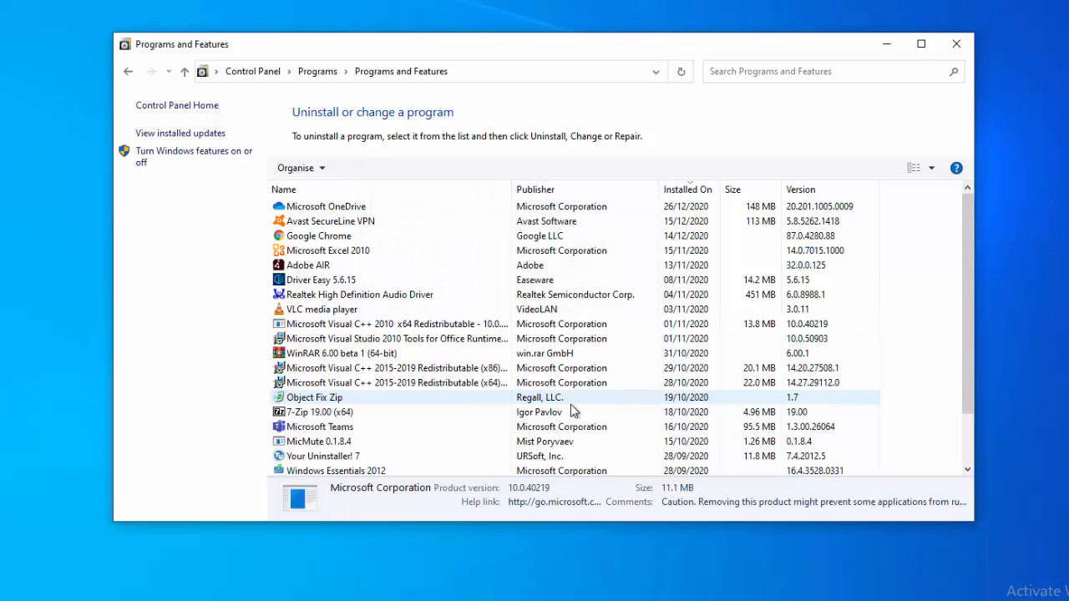
Uninstall the remaining Visual C++ redistributables, including the 2015-2019 x64 package
click(393, 324)
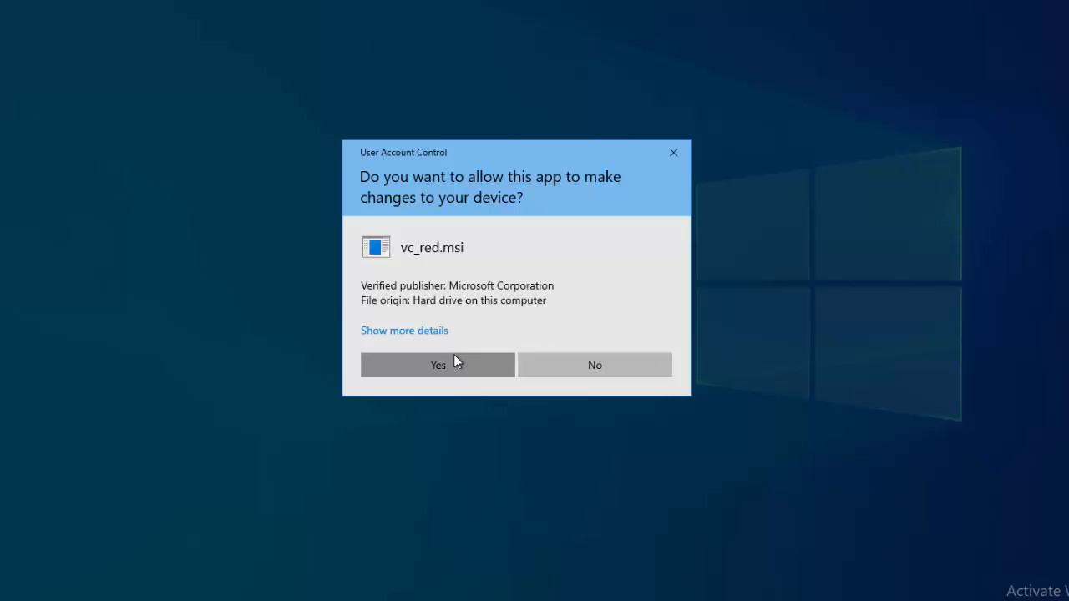
click(437, 365)
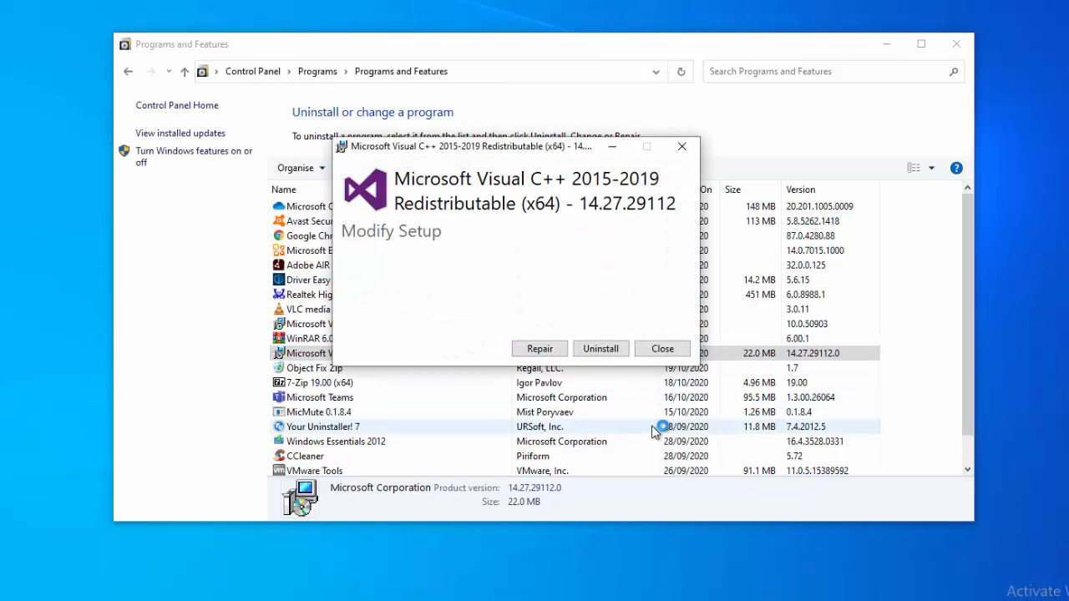
click(599, 348)
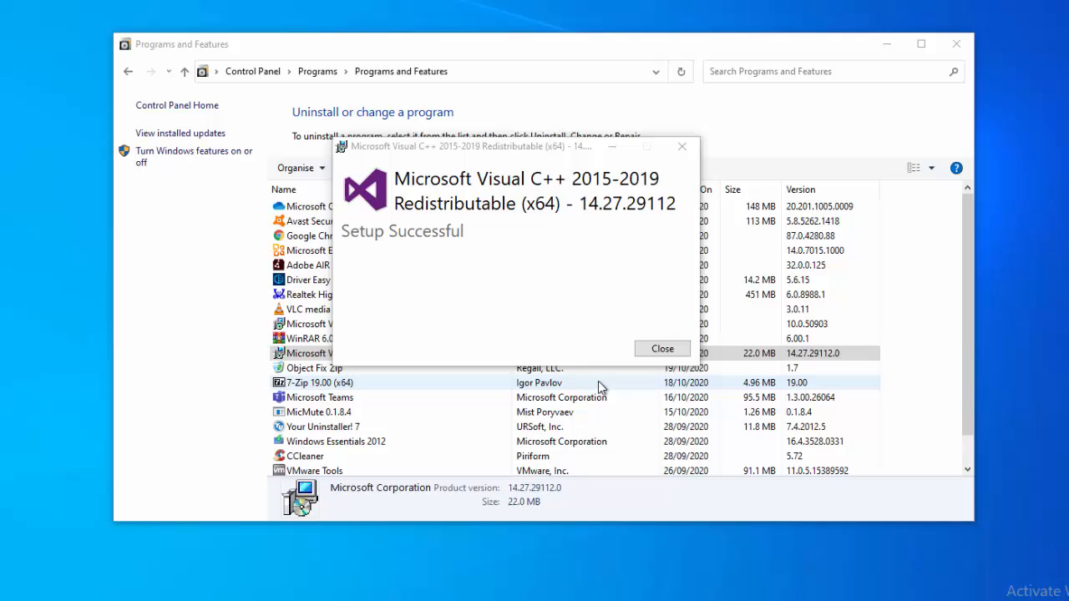
click(661, 348)
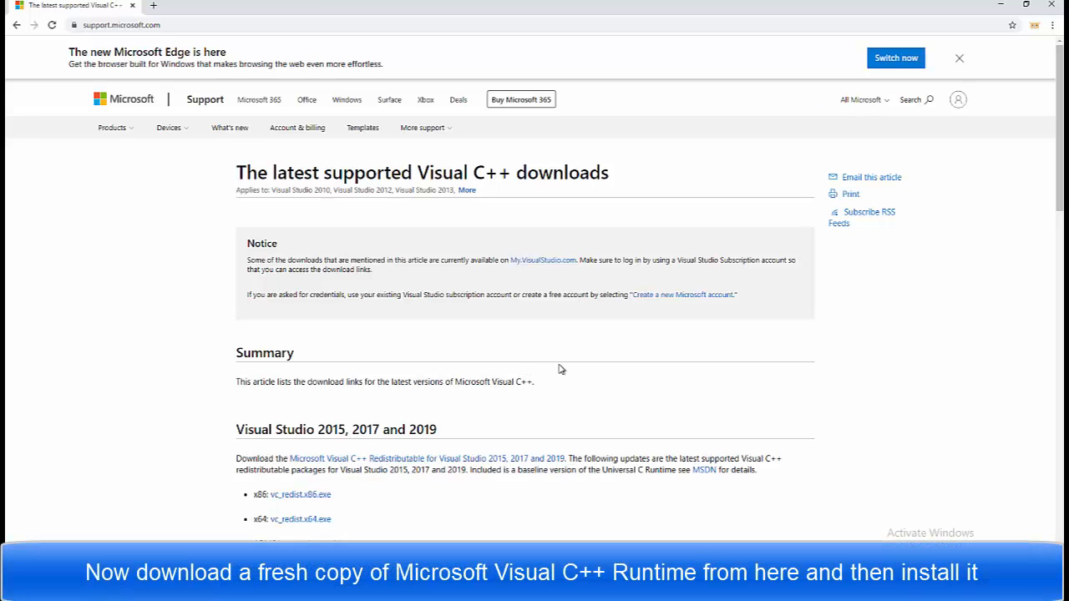
Download vc_redist.x64.exe and vc_redist.x86.exe and view them in Downloads
click(959, 58)
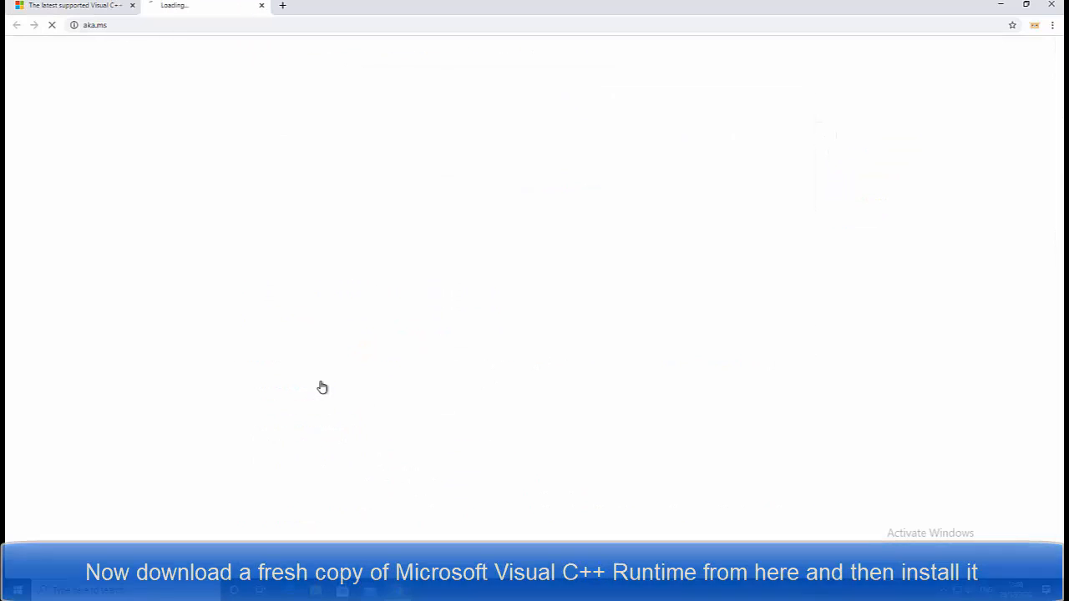
click(300, 382)
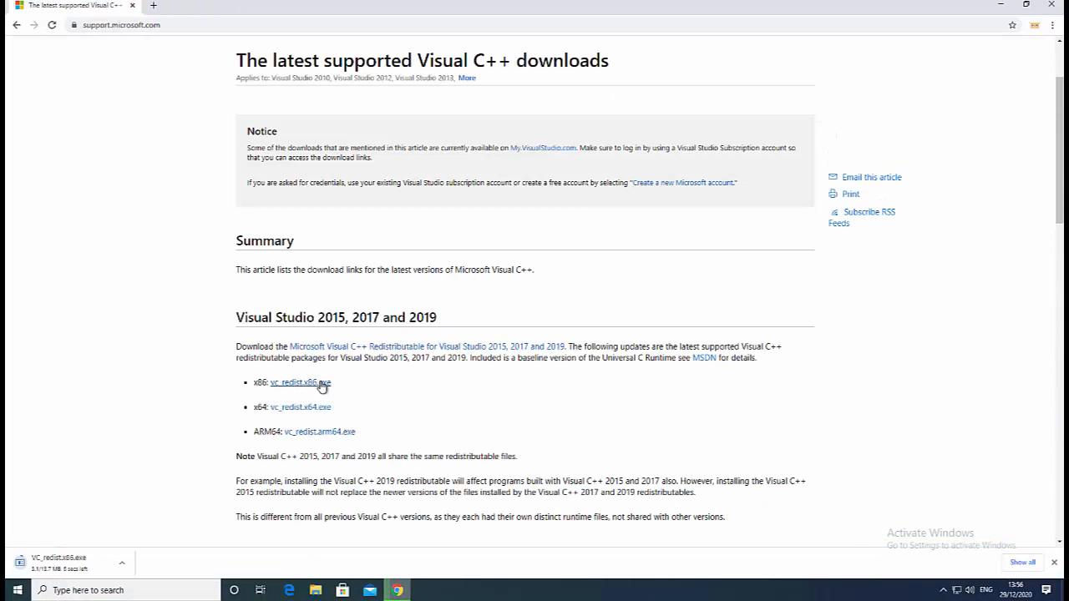
click(300, 408)
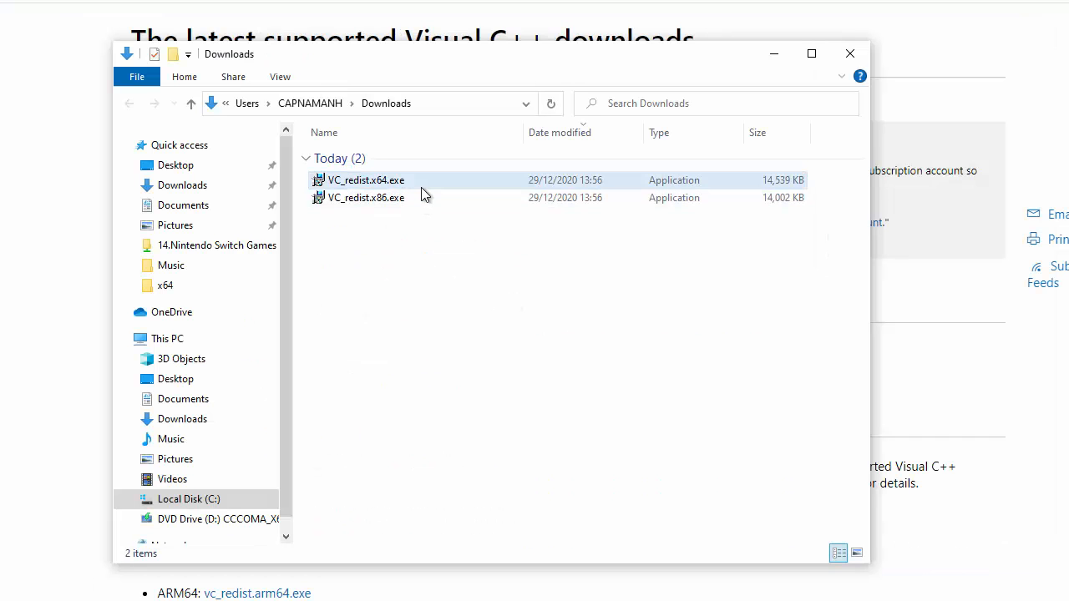
Run the VC_redist.x64.exe installer, then launch and install VC_redist.x86.exe
click(365, 179)
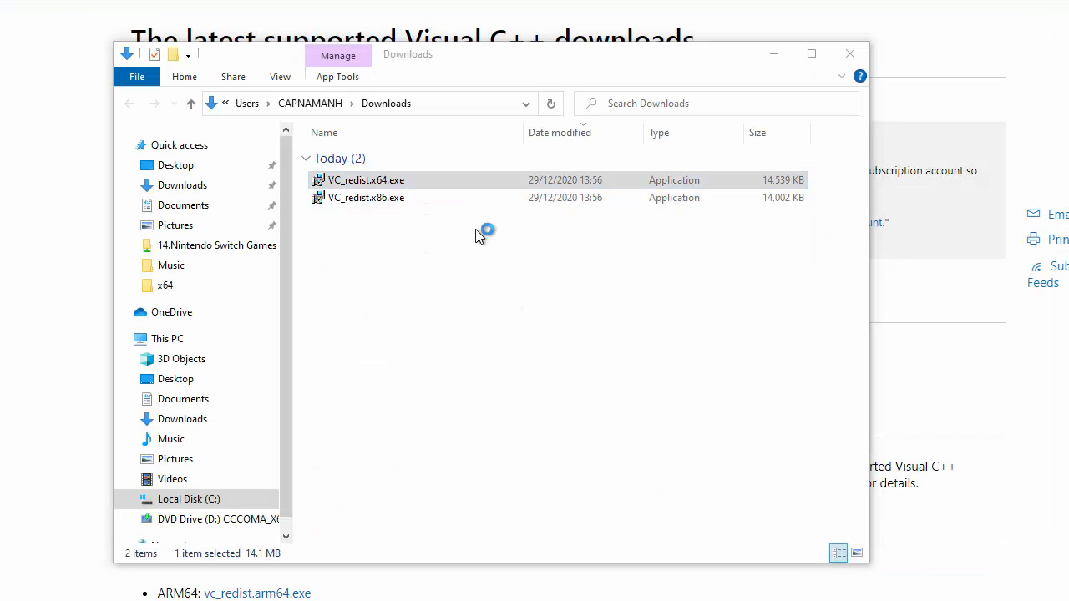
double_click(366, 180)
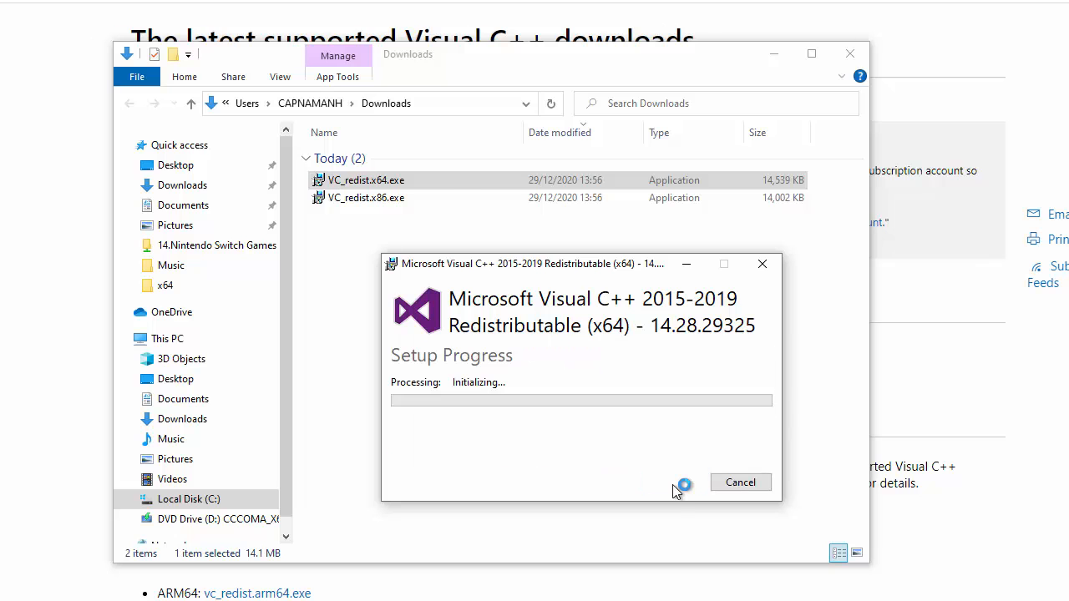
mouse_move(518, 505)
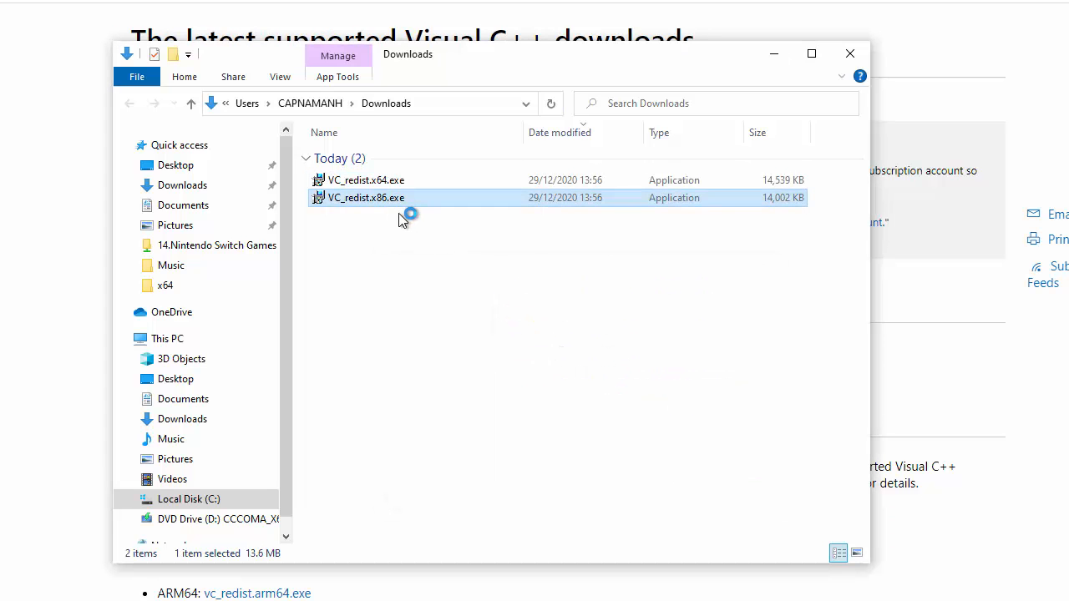
double_click(365, 197)
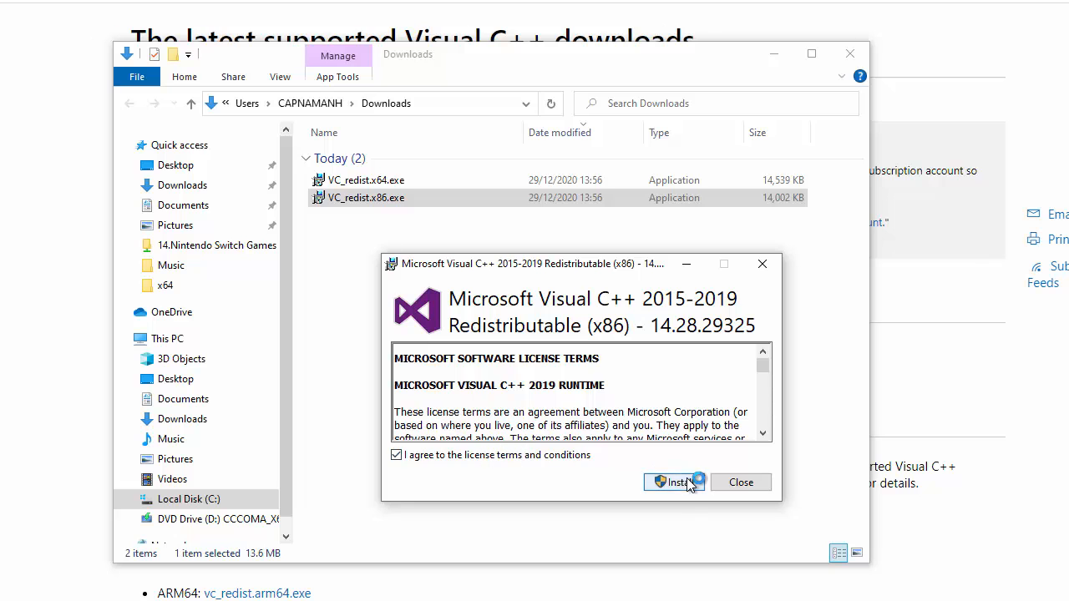
click(674, 482)
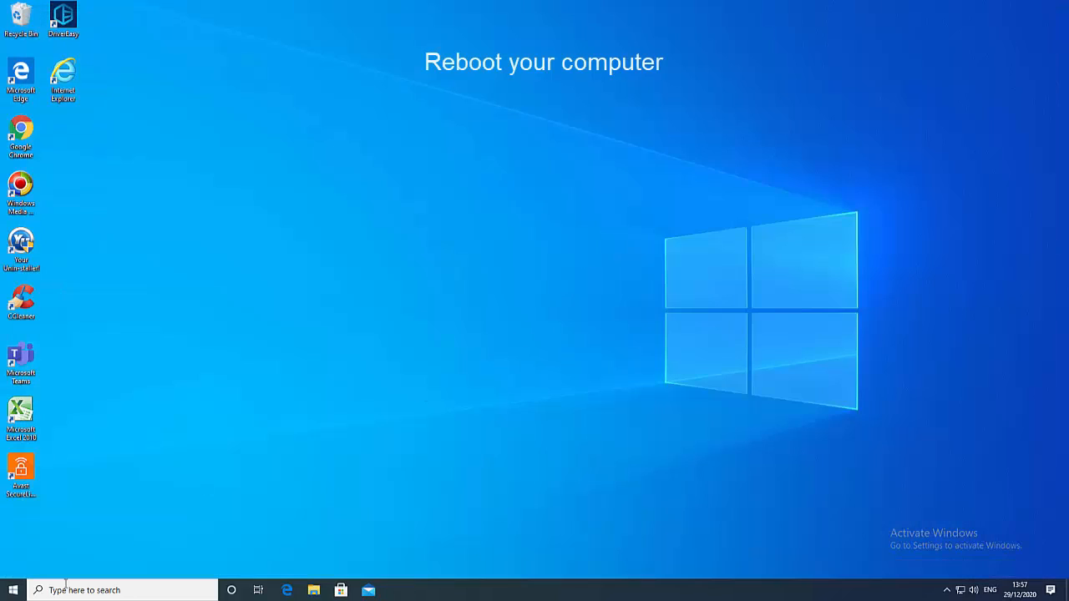
Restart the computer from the Start menu's power options
click(11, 589)
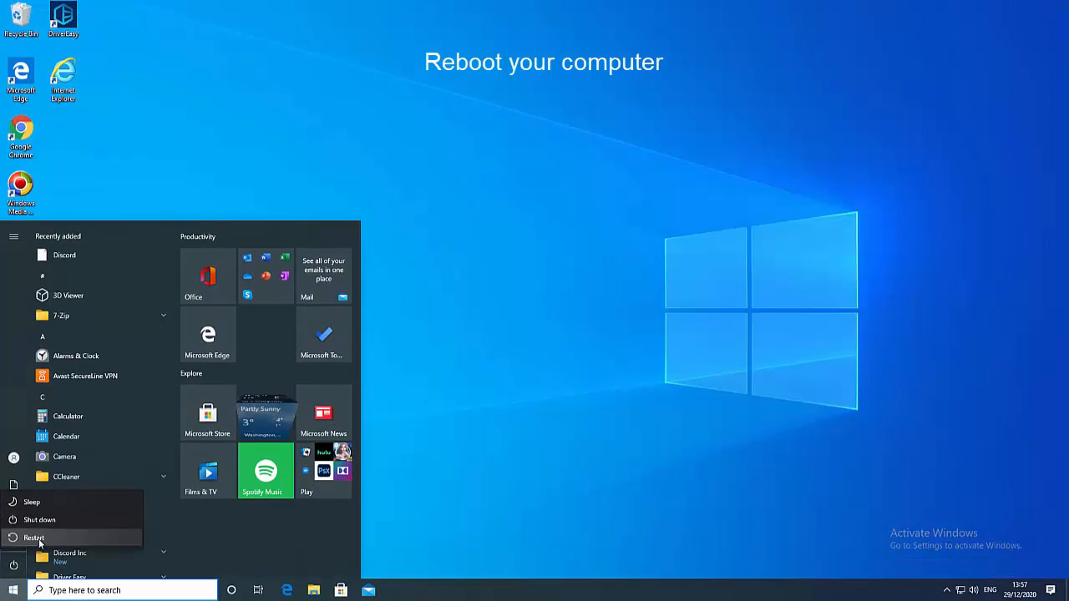
click(35, 537)
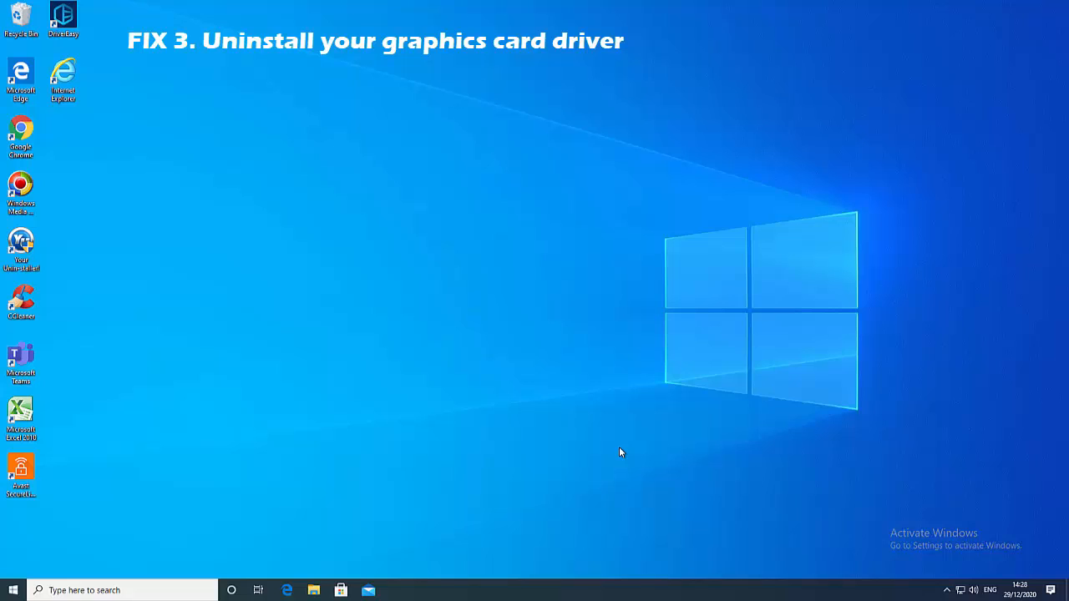
mouse_move(621, 452)
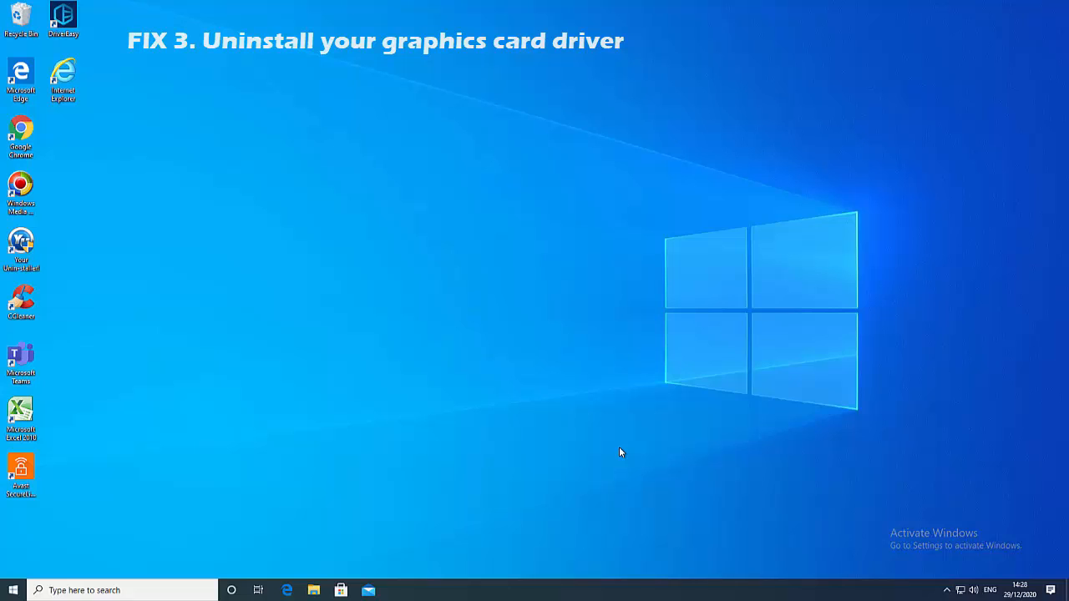
mouse_move(288, 479)
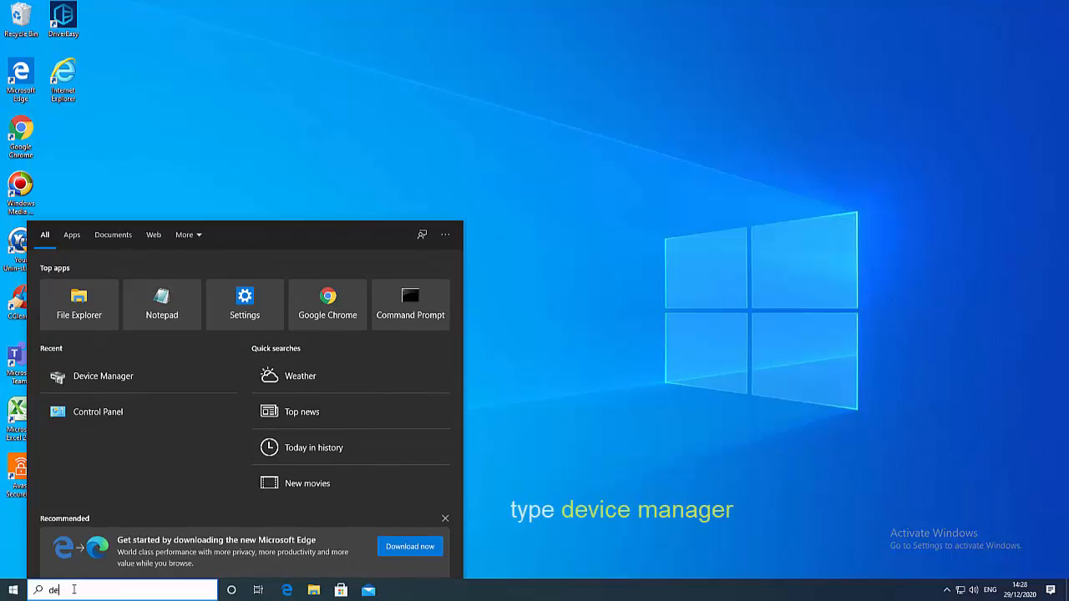
Search for 'device manager' to open Device Manager's Display adapters
text(device manager)
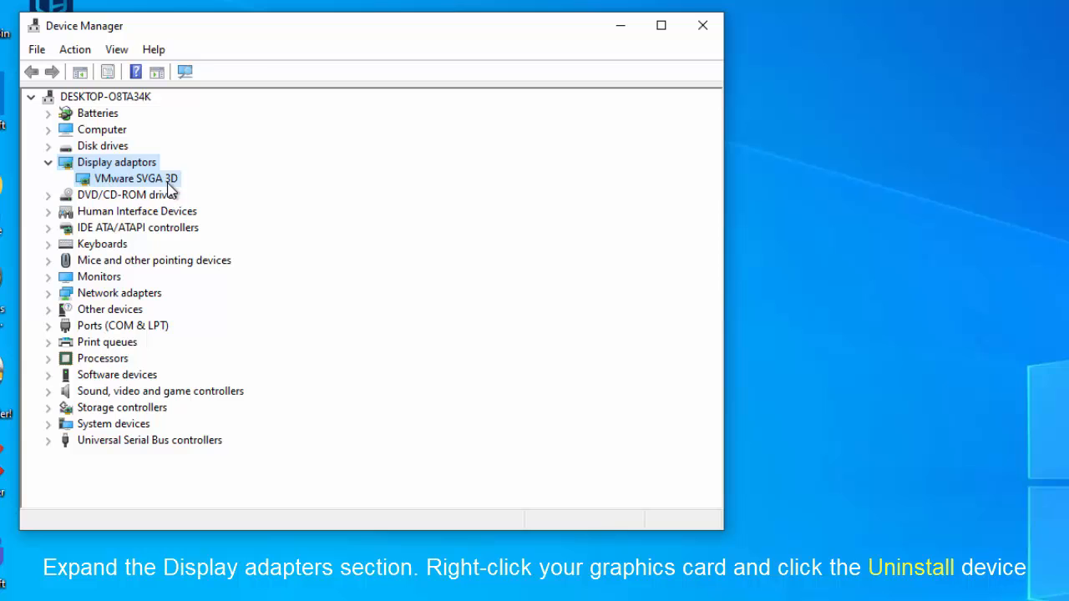
Uninstall the VMware SVGA 3D adapter along with its driver software
right_click(137, 178)
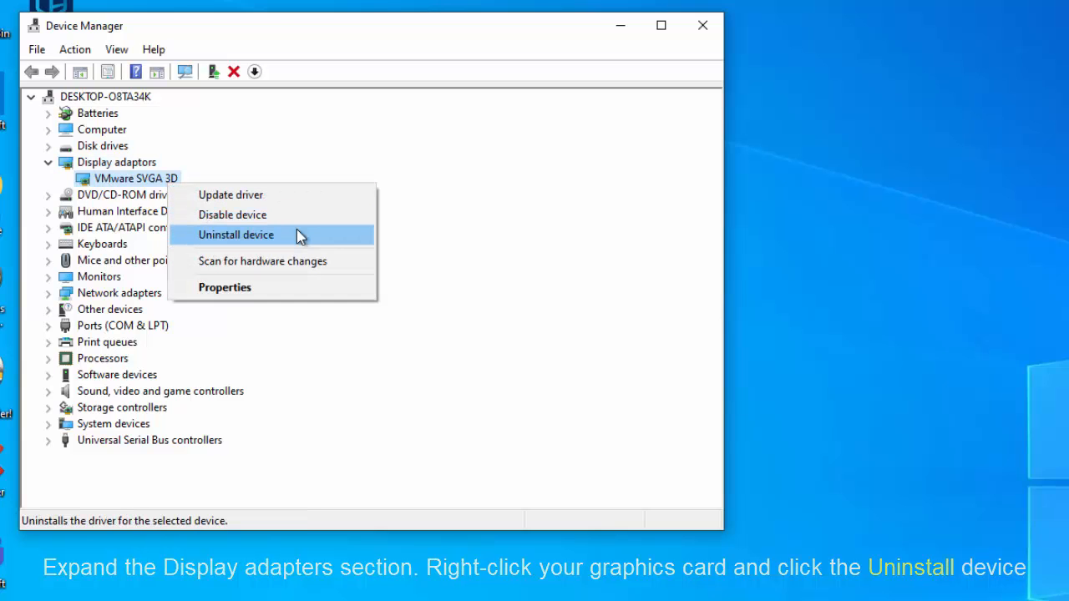
click(236, 234)
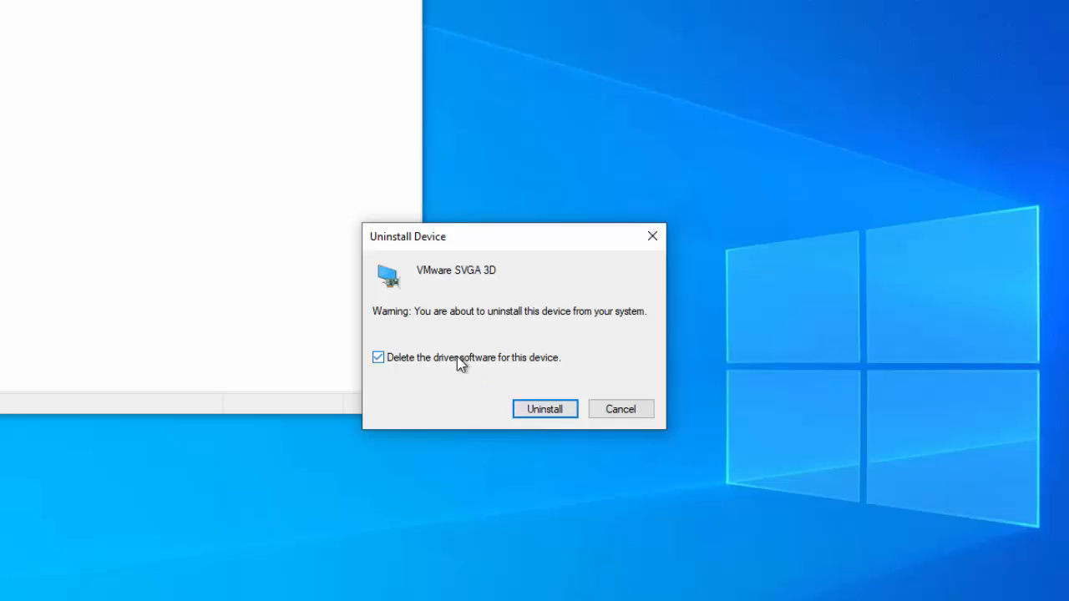
click(545, 408)
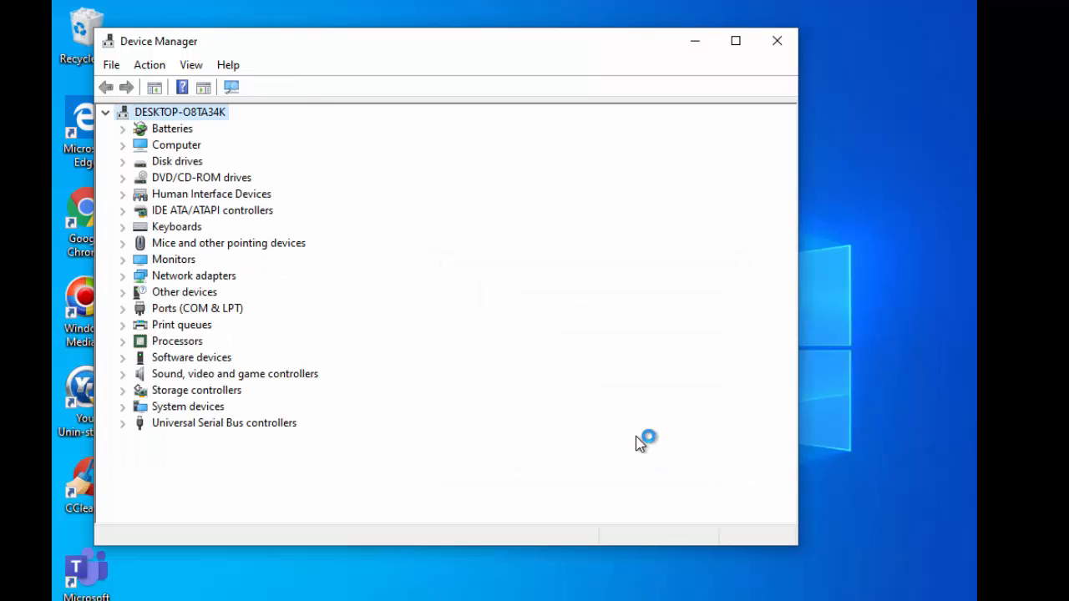
Close Device Manager and bring up the Start menu's restart options
click(776, 40)
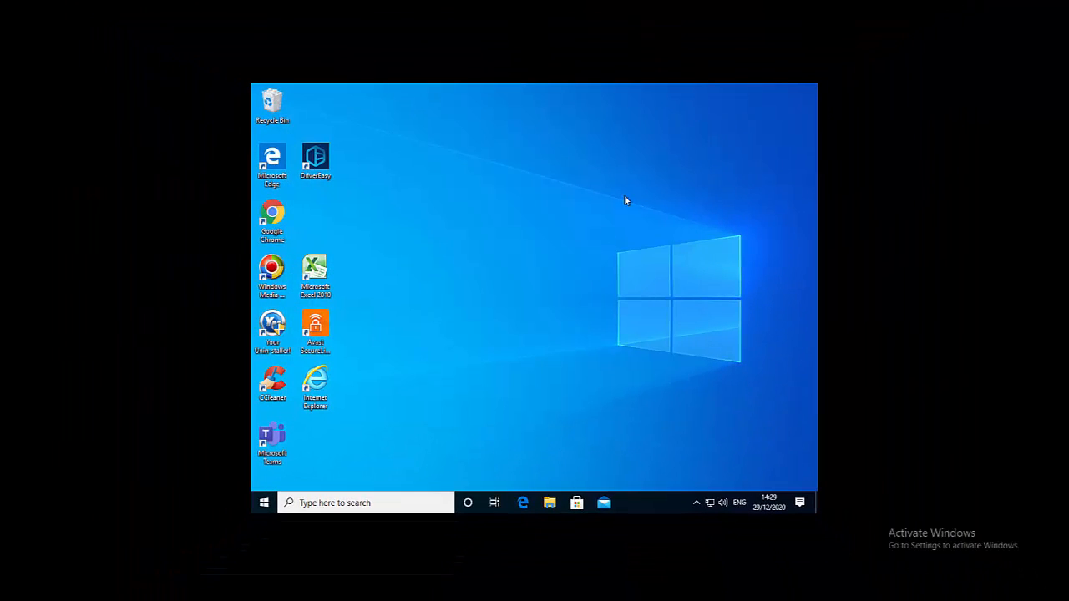
click(264, 502)
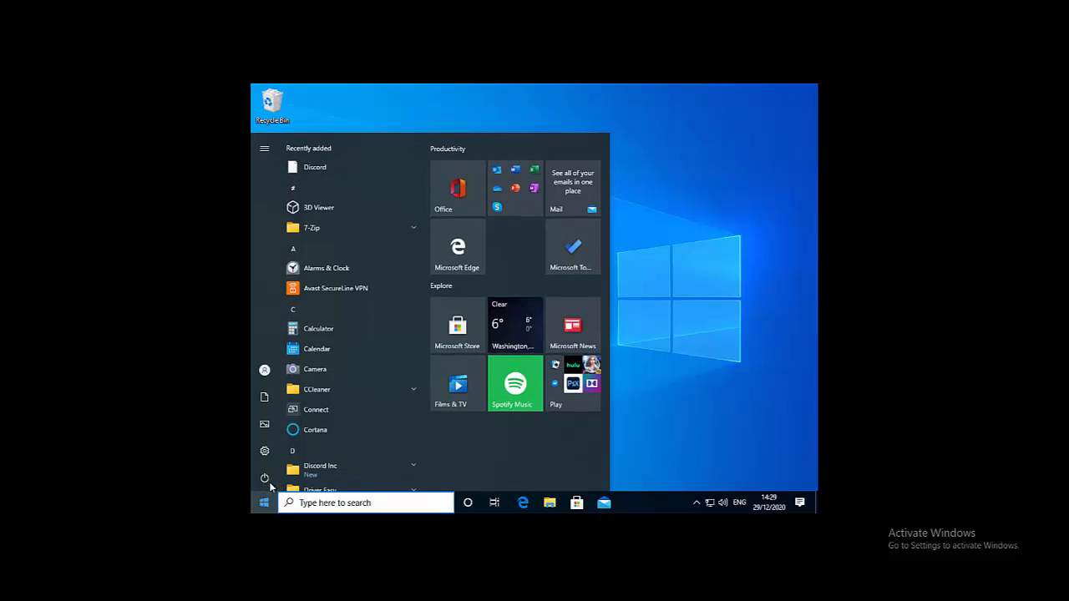
click(265, 477)
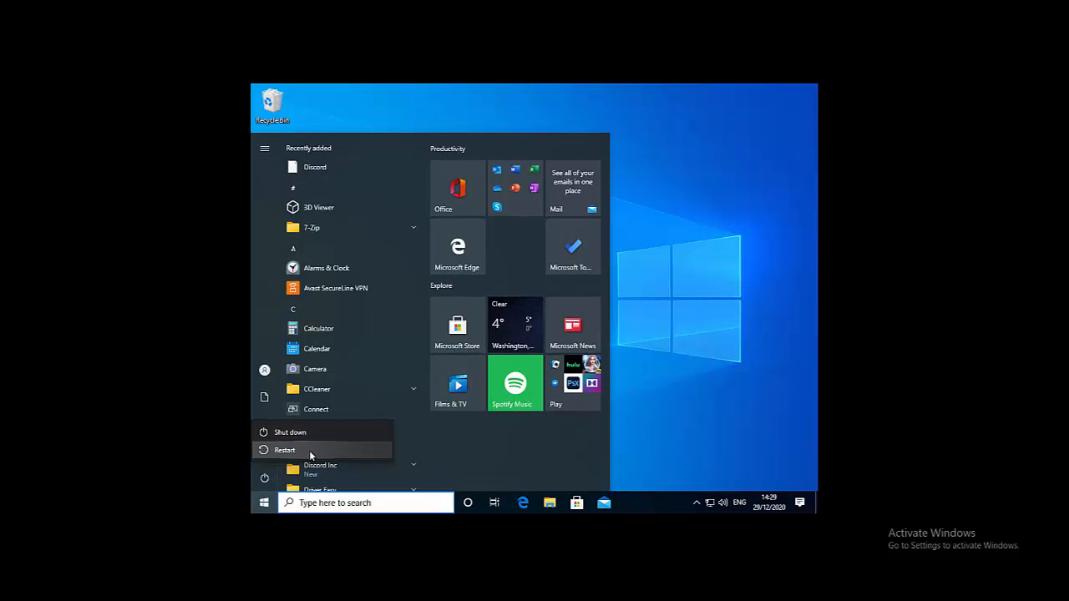